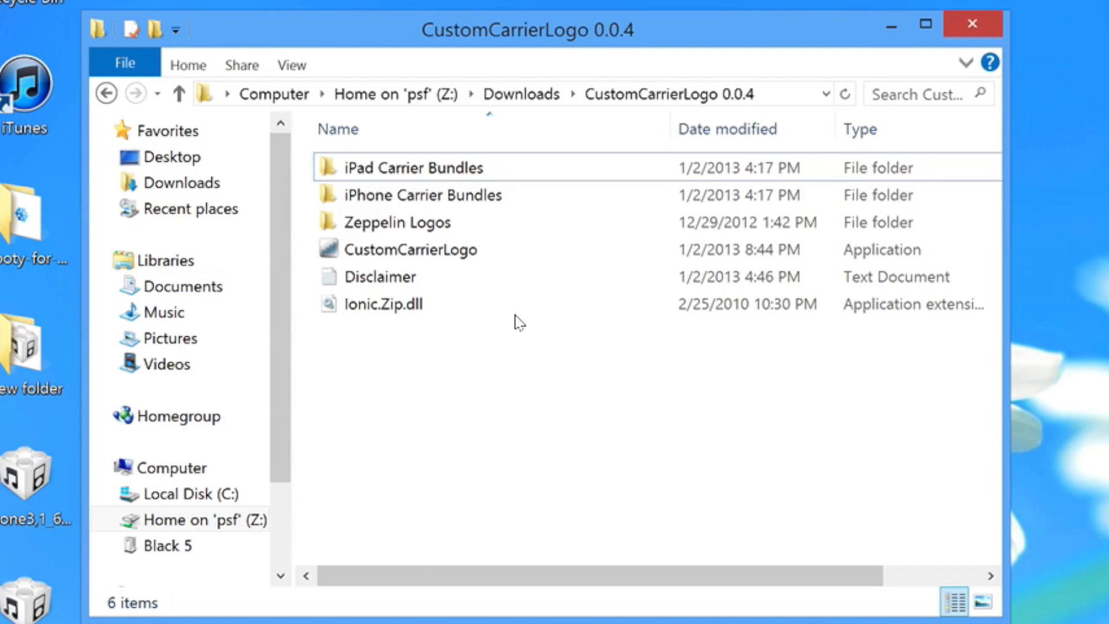
{"action": "mouse_move", "coordinate": [498, 319]}
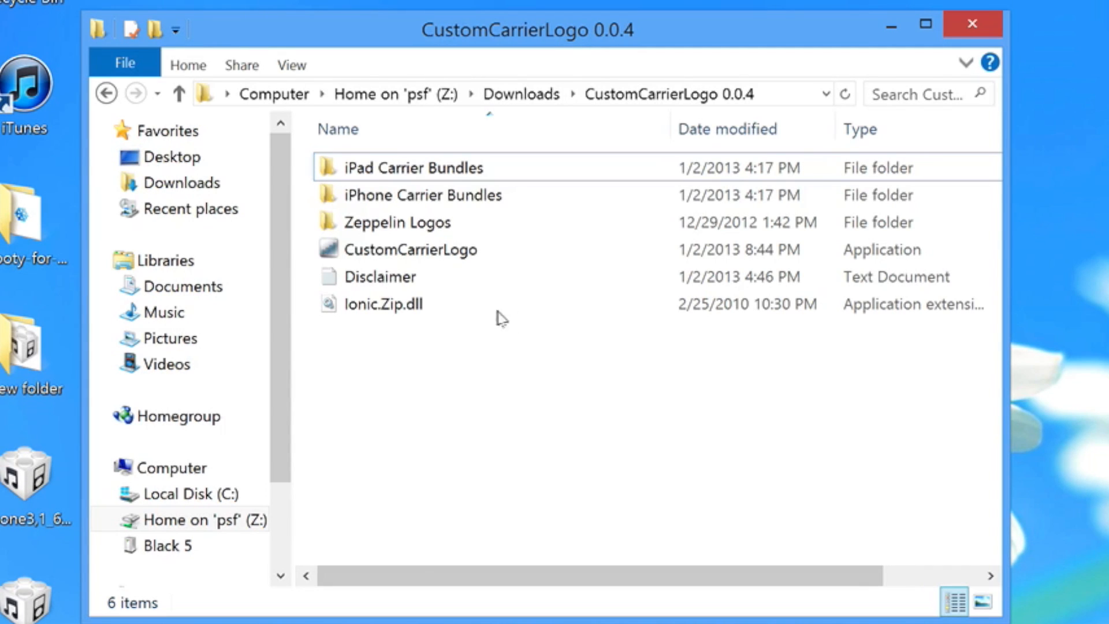
{"action": "mouse_move", "coordinate": [410, 250]}
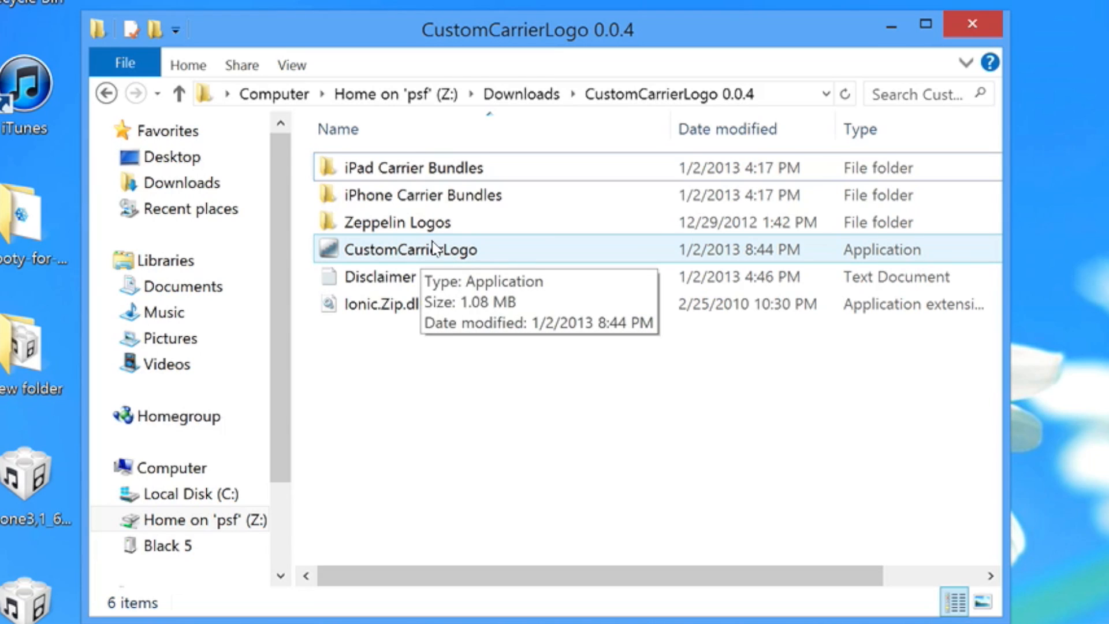
Launch CustomCarrierLogo.exe as administrator and approve the User Account Control prompt
{"action": "right_click", "coordinate": [402, 250]}
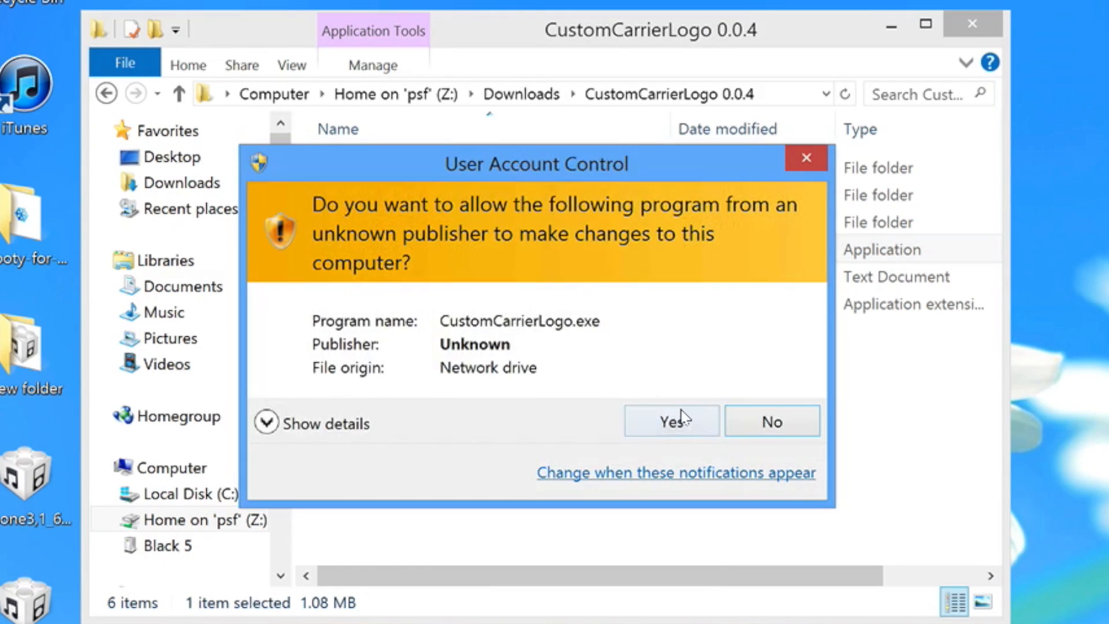
{"action": "left_click", "coordinate": [670, 420]}
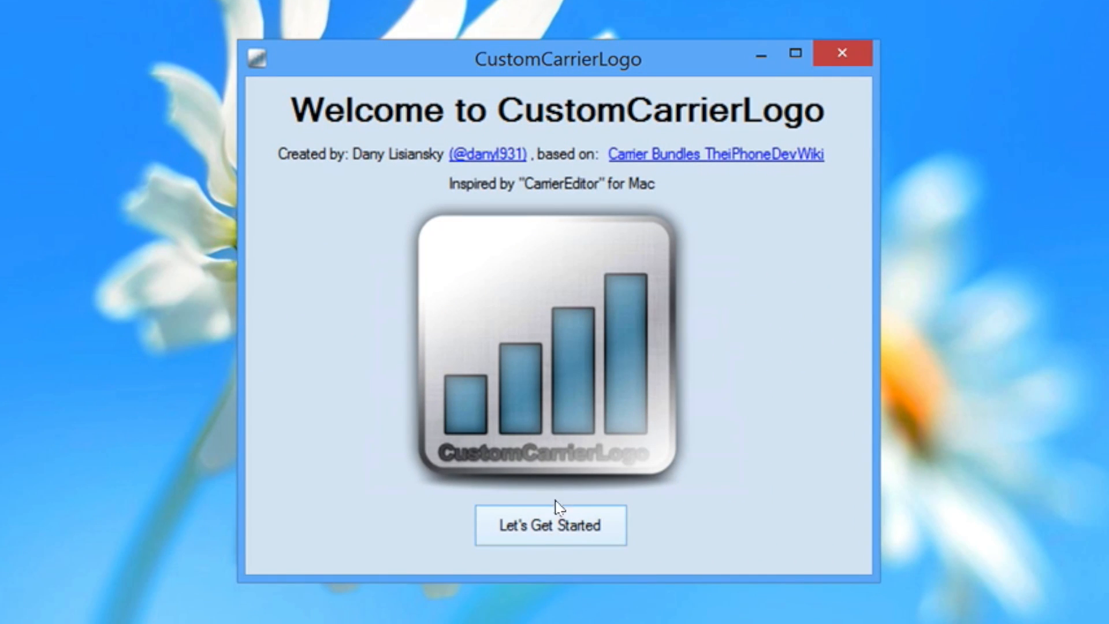
Proceed from the welcome screen via Let's Get Started to the new carrier bundle form
{"action": "left_click", "coordinate": [550, 525]}
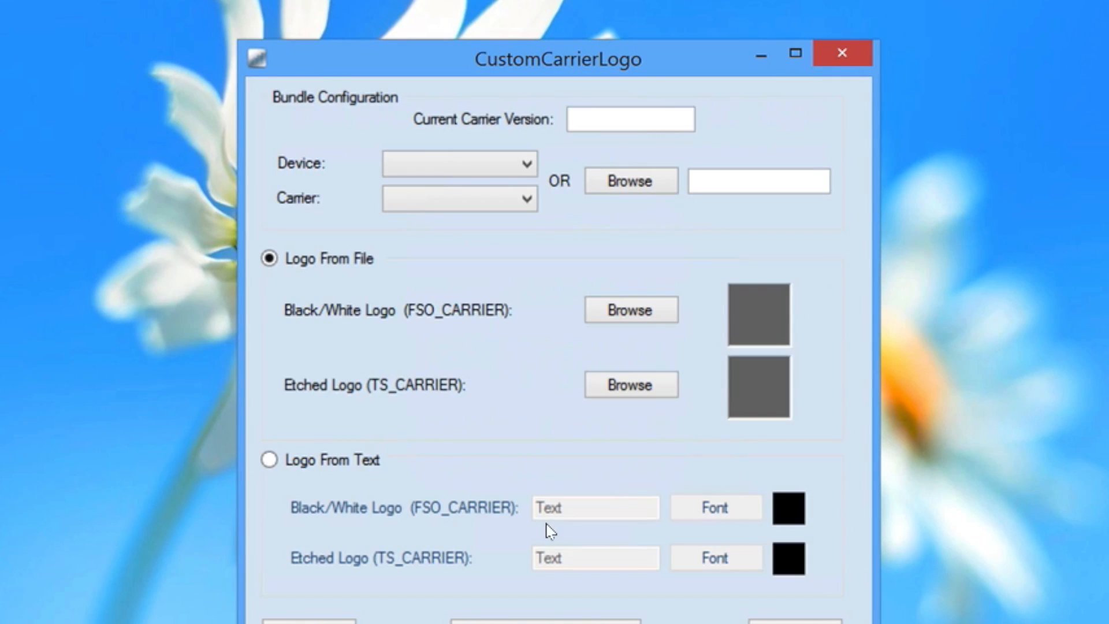
{"action": "left_click", "coordinate": [629, 118]}
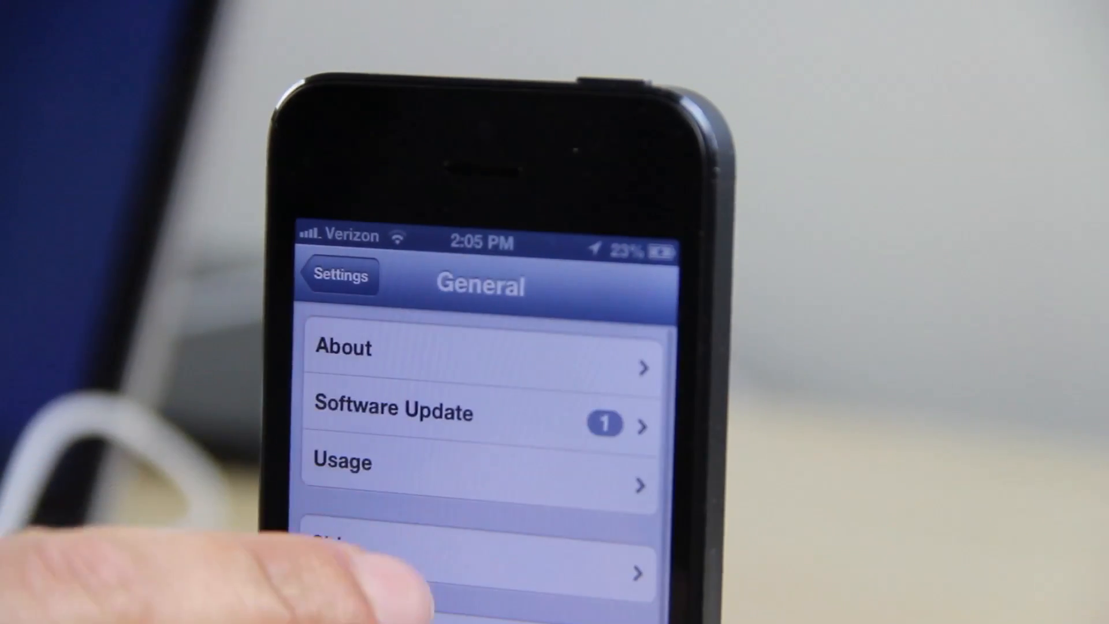
Focus the Current Carrier Version field, ready to enter the phone's carrier version
{"action": "left_click", "coordinate": [343, 347]}
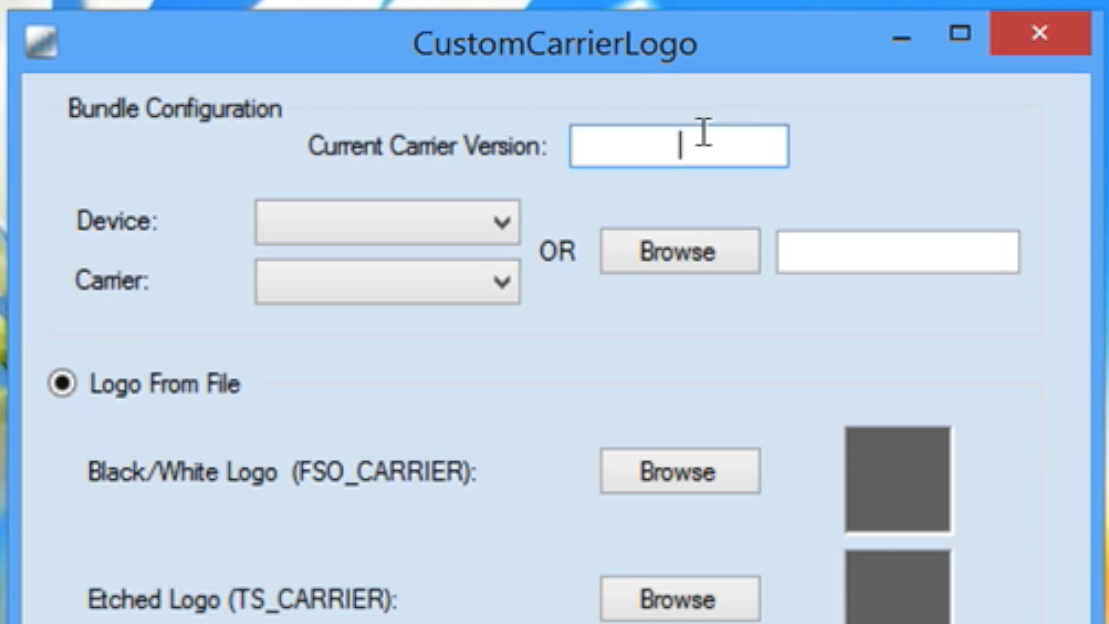
Enter carrier version 13.3, choose iPhone as device and Verizon_LTE_US as carrier
{"action": "type", "text": "13"}
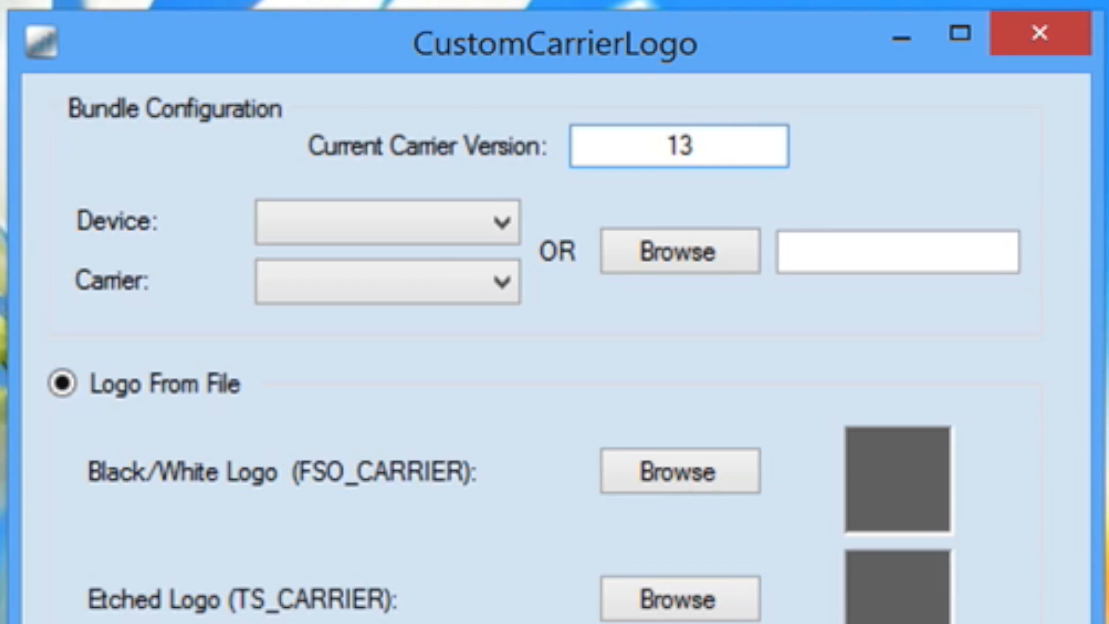
{"action": "left_click", "coordinate": [386, 222]}
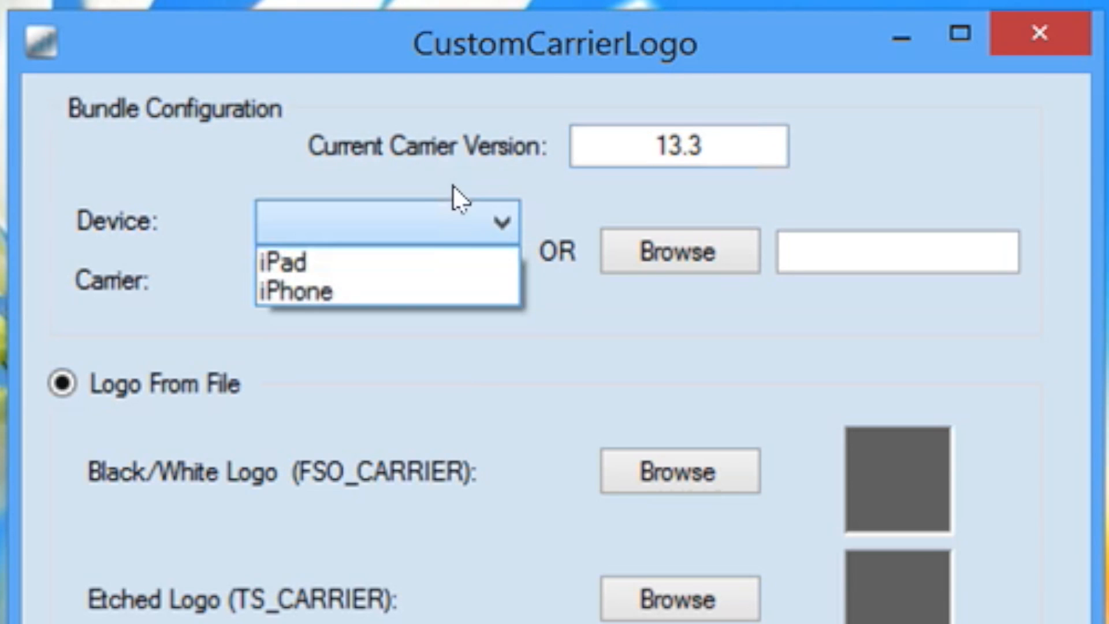
{"action": "left_click", "coordinate": [295, 291]}
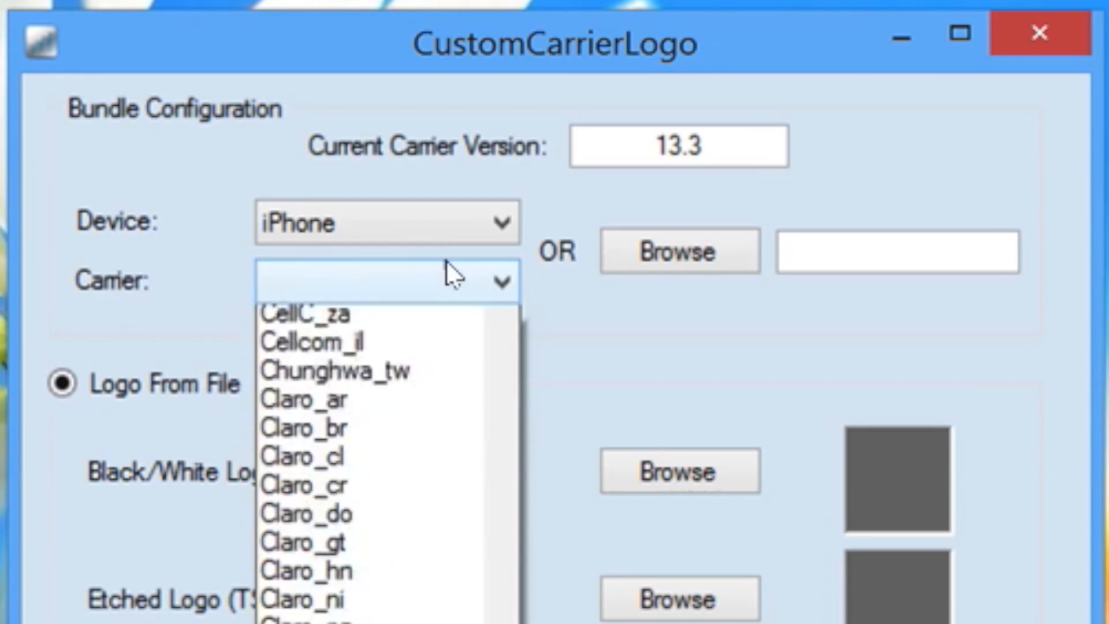
{"action": "scroll", "scroll_direction": "down", "scroll_amount": 3}
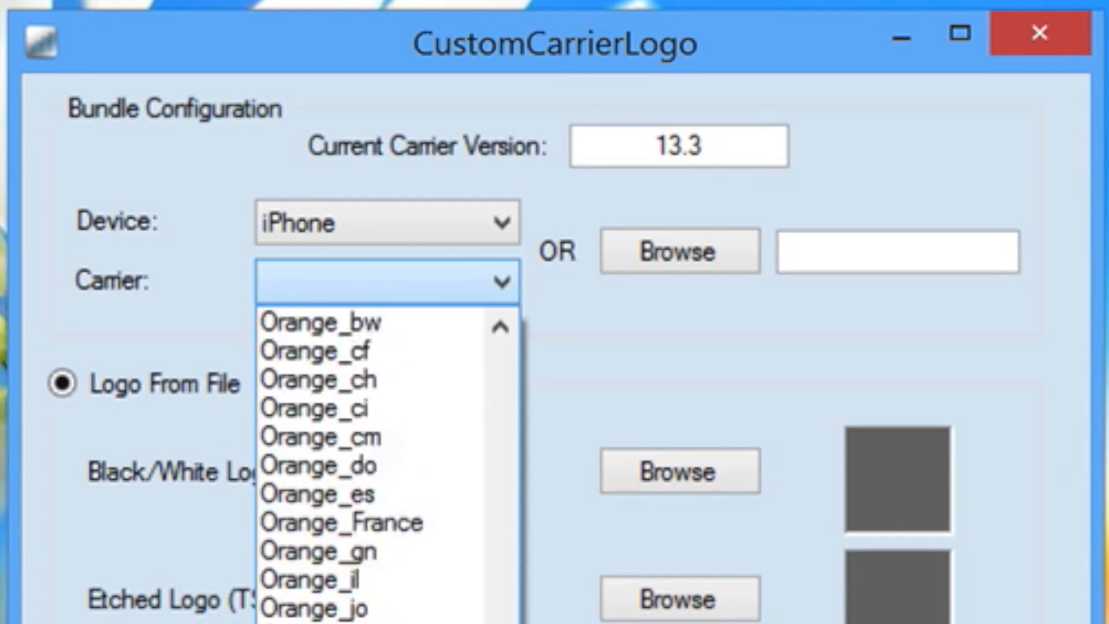
{"action": "scroll", "scroll_direction": "down", "scroll_amount": 3}
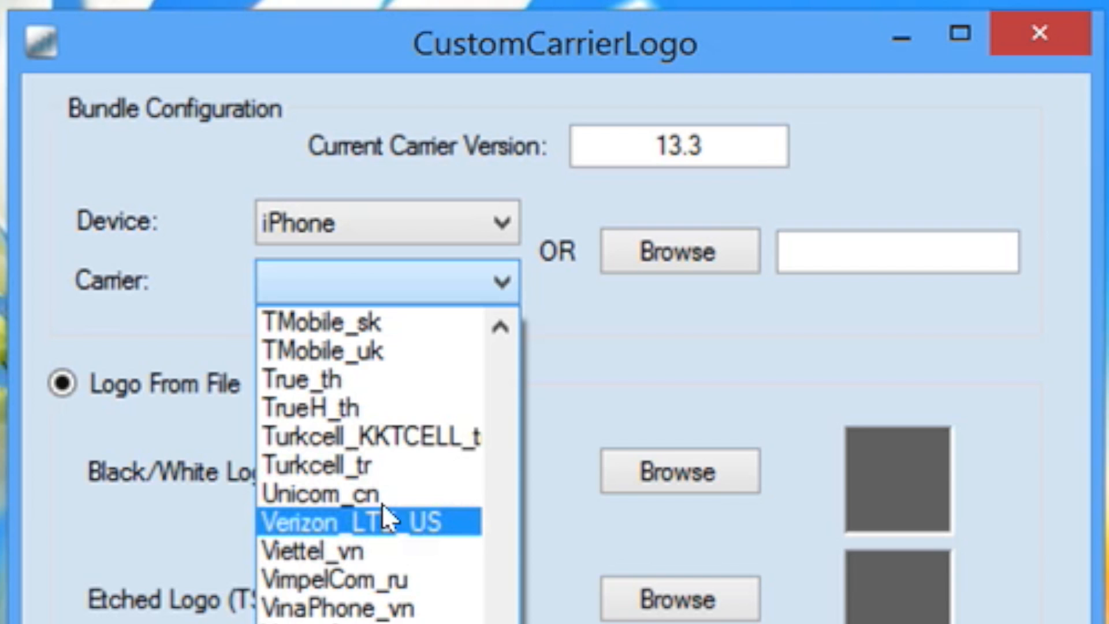
{"action": "left_click", "coordinate": [361, 522]}
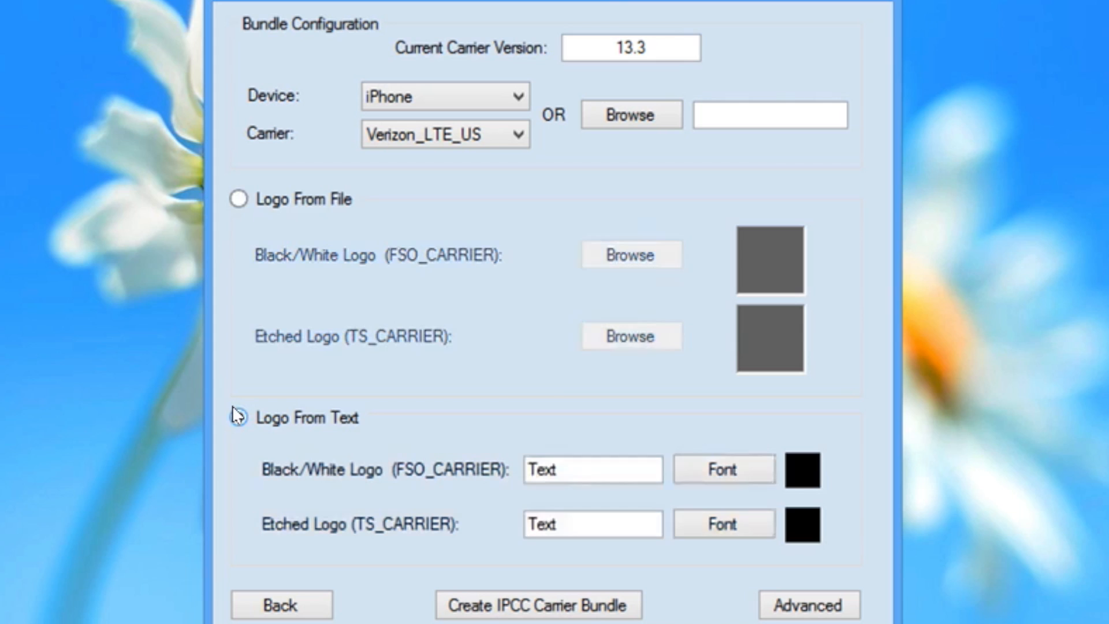
Try Logo From Text, revert to Logo From File and browse for the Black/White (FSO_CARRIER) logo
{"action": "left_click", "coordinate": [238, 417]}
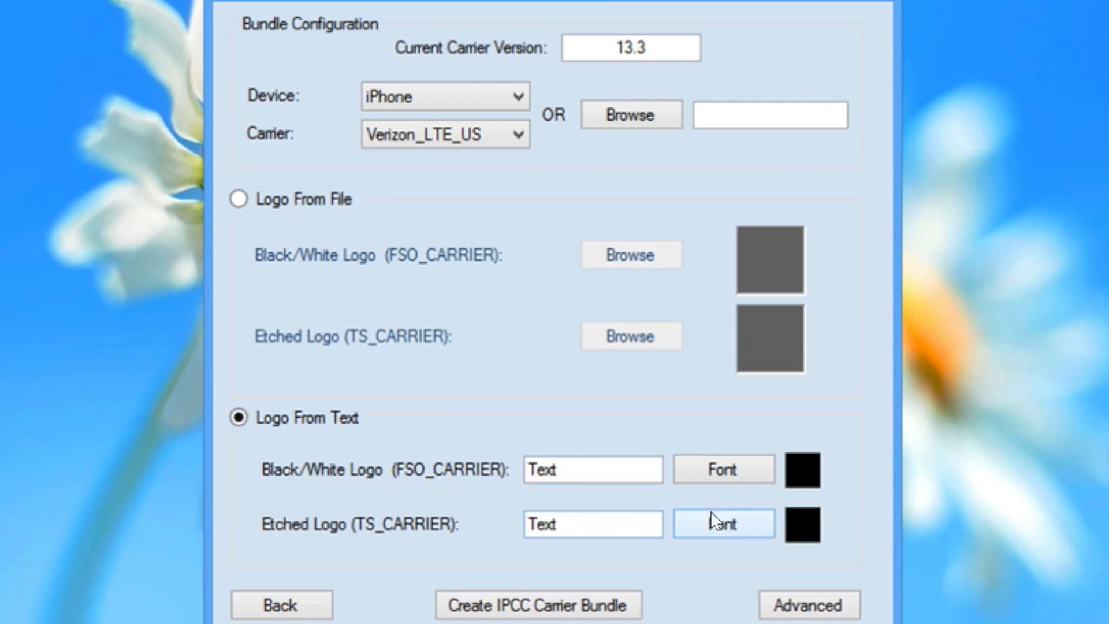
{"action": "left_click", "coordinate": [238, 199]}
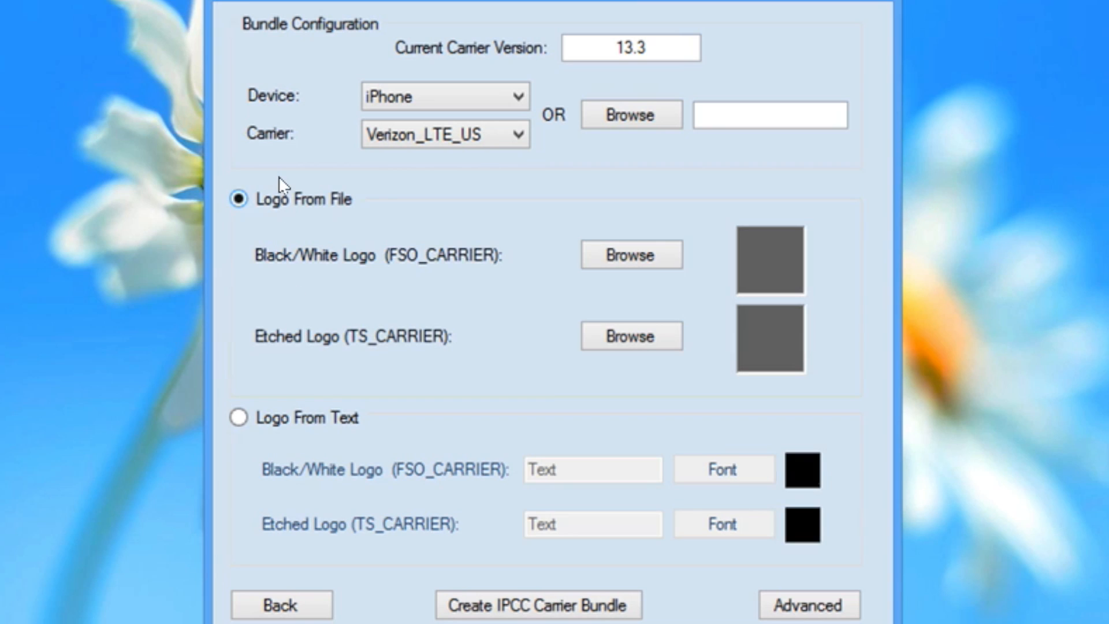
{"action": "mouse_move", "coordinate": [577, 365]}
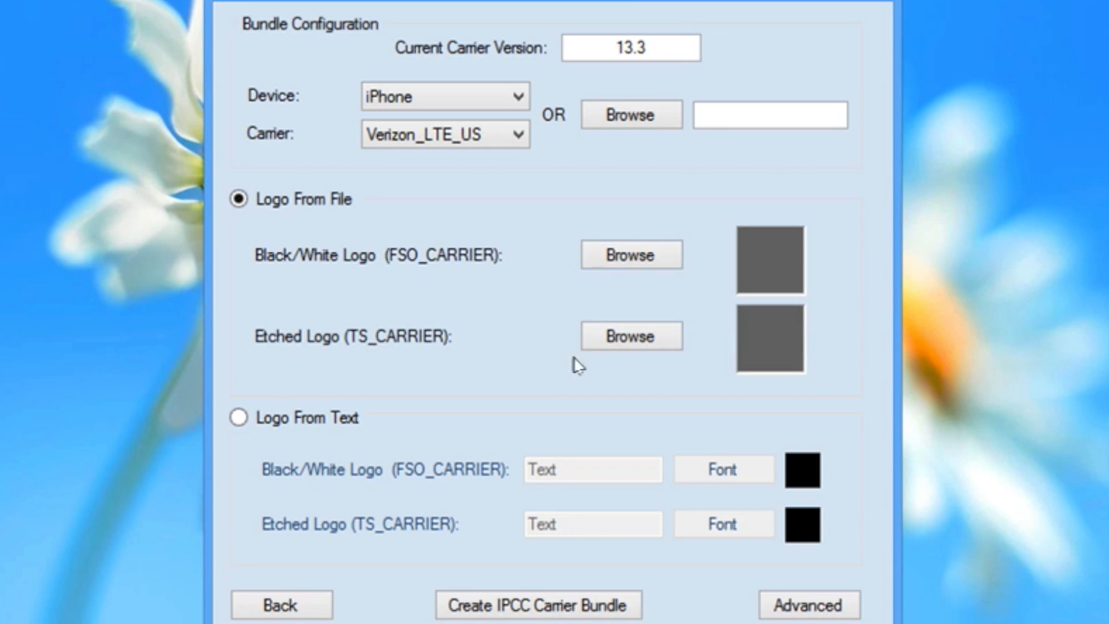
{"action": "mouse_move", "coordinate": [630, 254]}
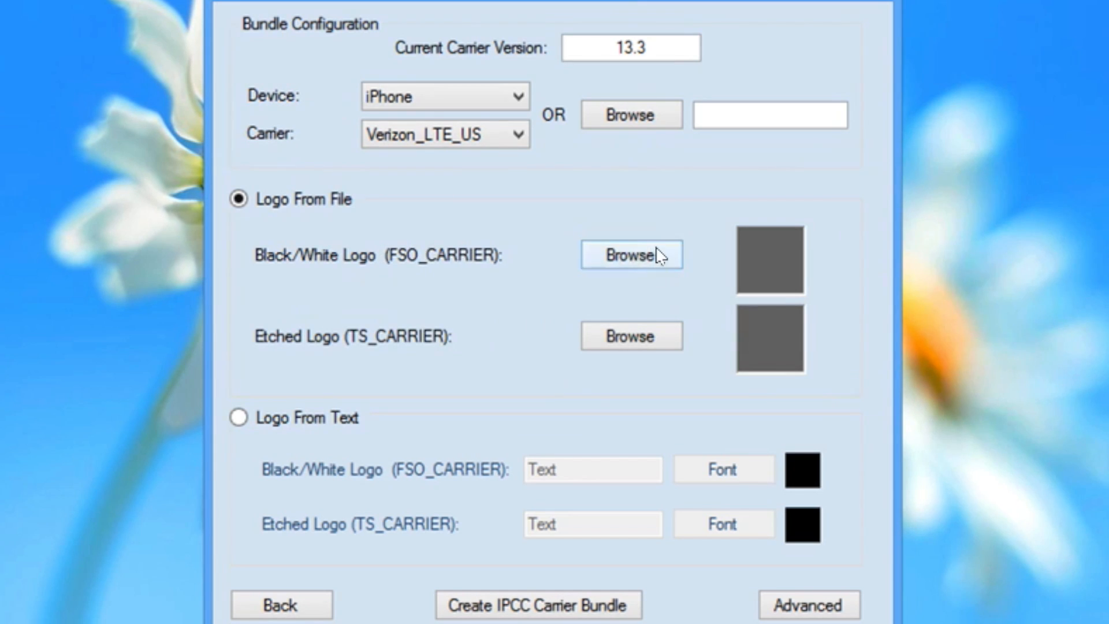
{"action": "left_click", "coordinate": [631, 254]}
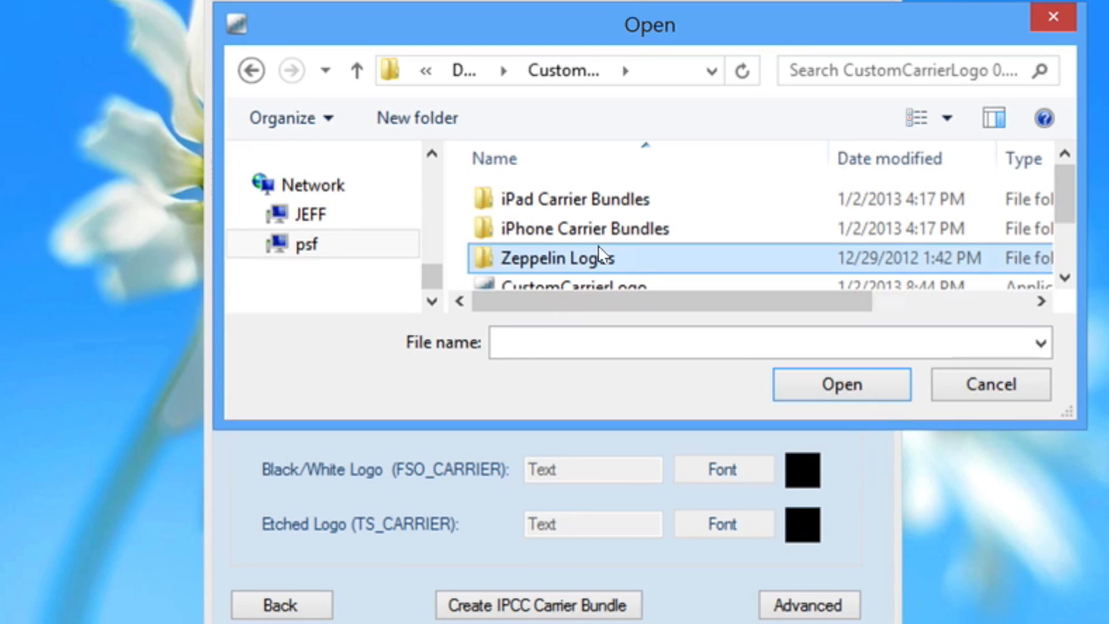
Navigate into Zeppelin Logos > Android to pick the black@2x and etched@2x logo images
{"action": "double_click", "coordinate": [554, 258]}
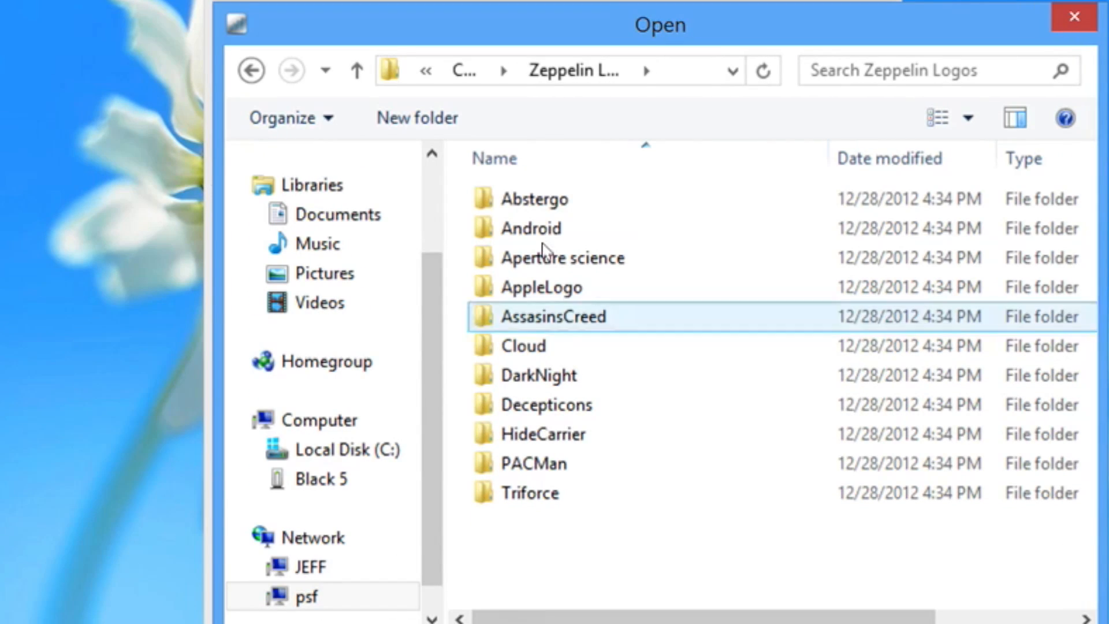
{"action": "left_click", "coordinate": [561, 257]}
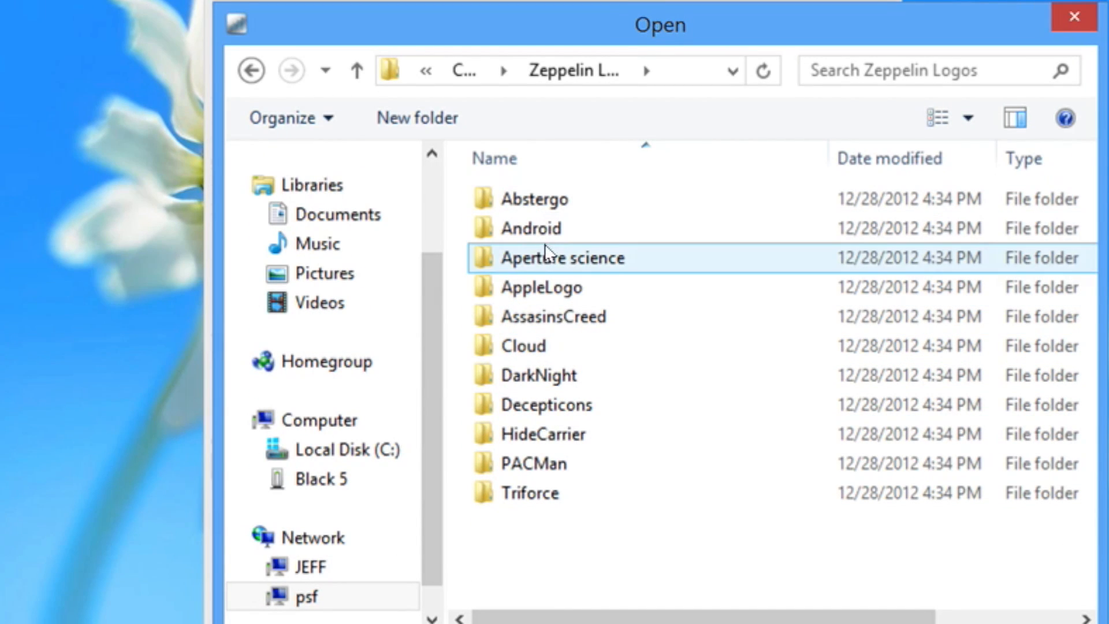
{"action": "double_click", "coordinate": [530, 228]}
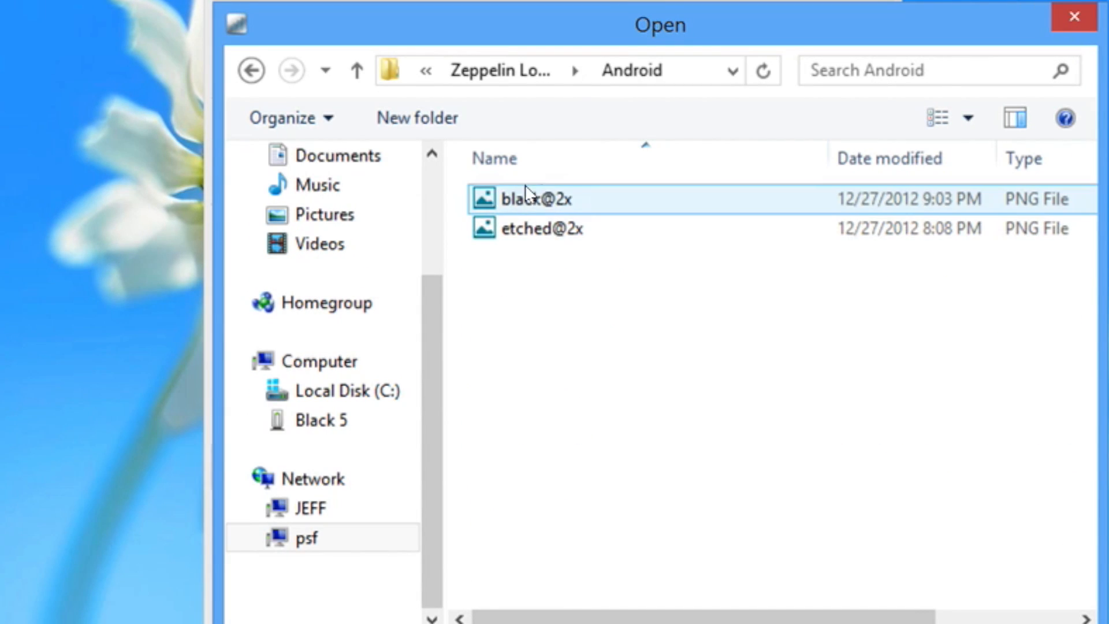
{"action": "left_click_drag", "start_coordinate": [659, 24], "coordinate": [660, 51]}
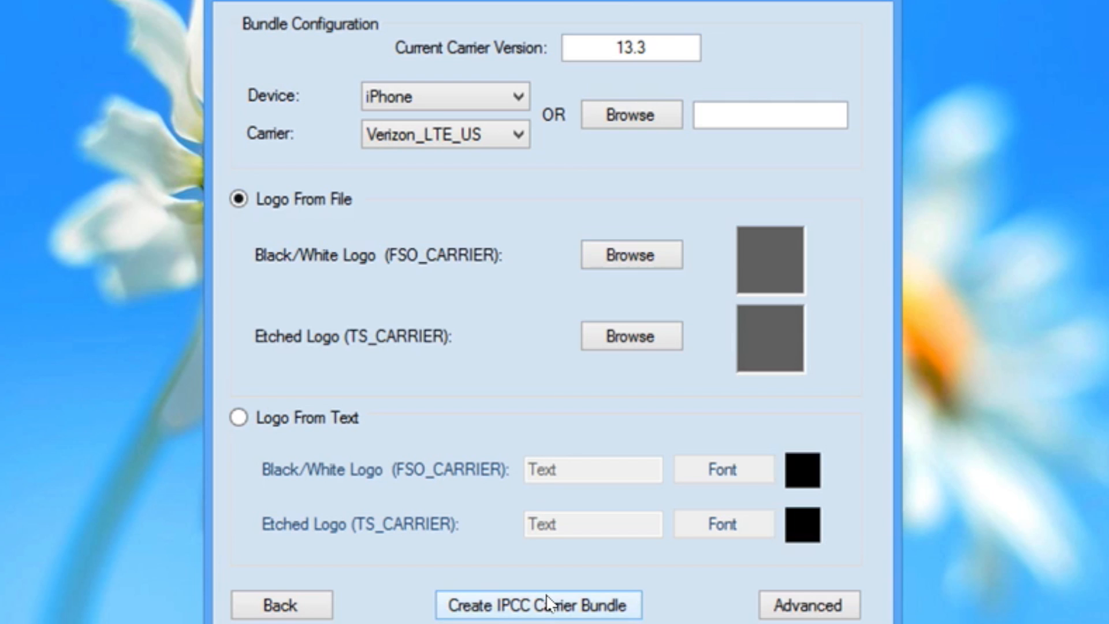
Create the Verizon_LTE_US IPCC carrier bundle and acknowledge the success message
{"action": "left_click", "coordinate": [537, 604]}
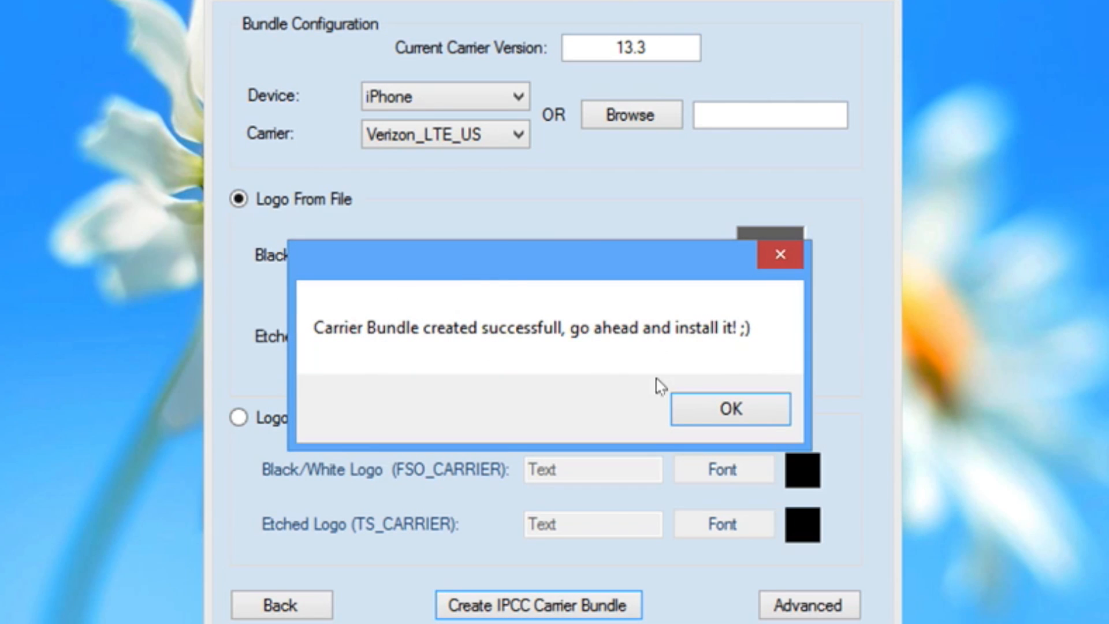
{"action": "left_click", "coordinate": [730, 408]}
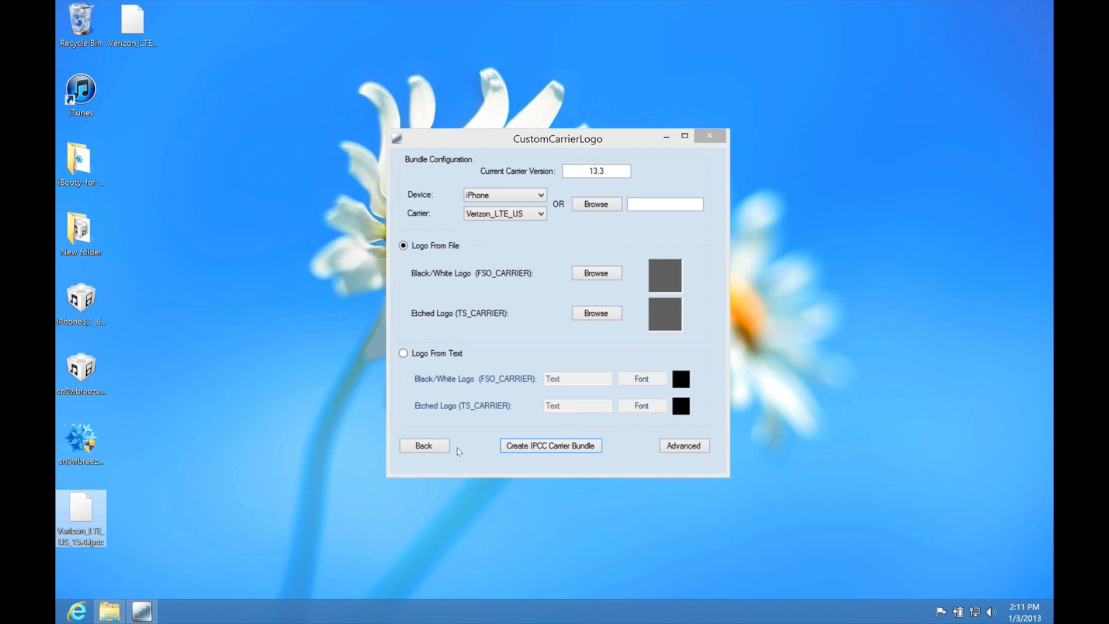
Close CustomCarrierLogo, launch iTunes from search and select the connected iPhone
{"action": "left_click", "coordinate": [422, 445]}
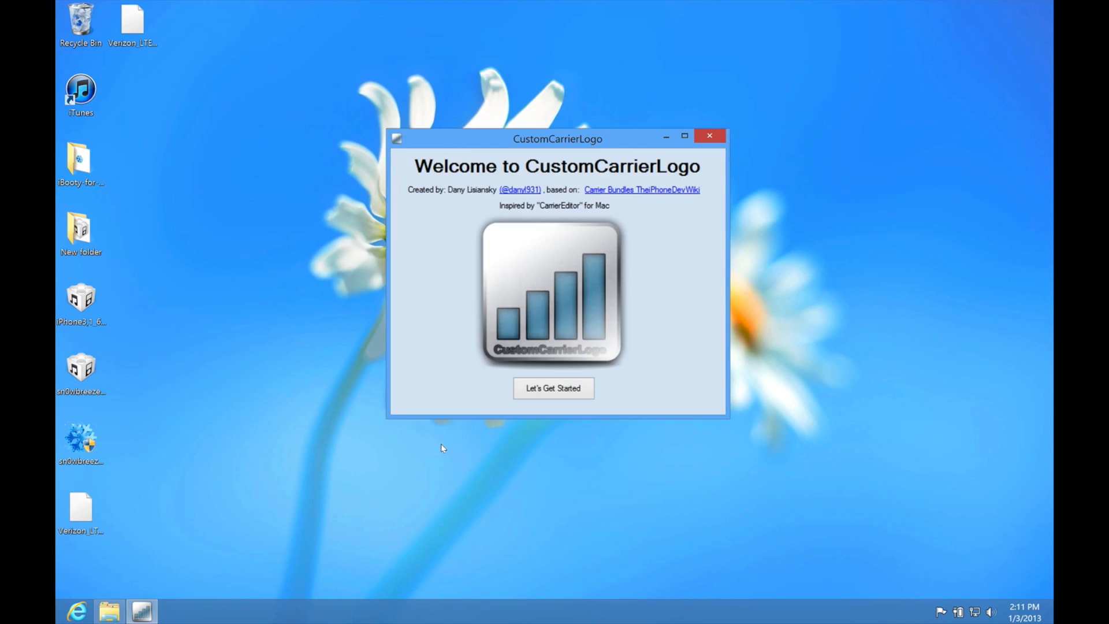
{"action": "left_click", "coordinate": [709, 136]}
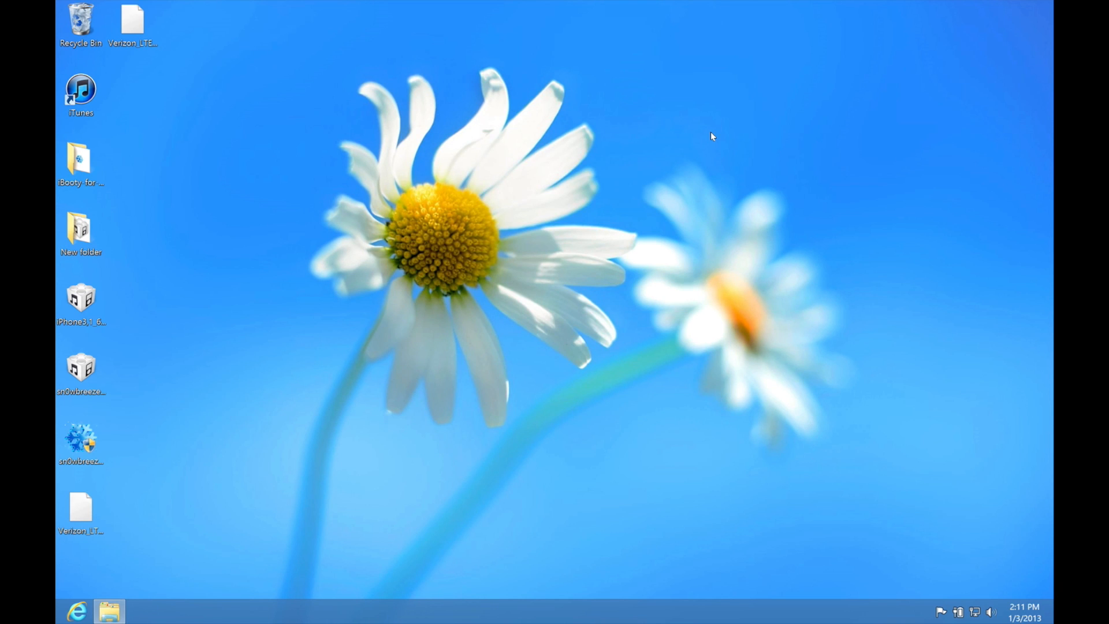
{"action": "type", "text": "itune"}
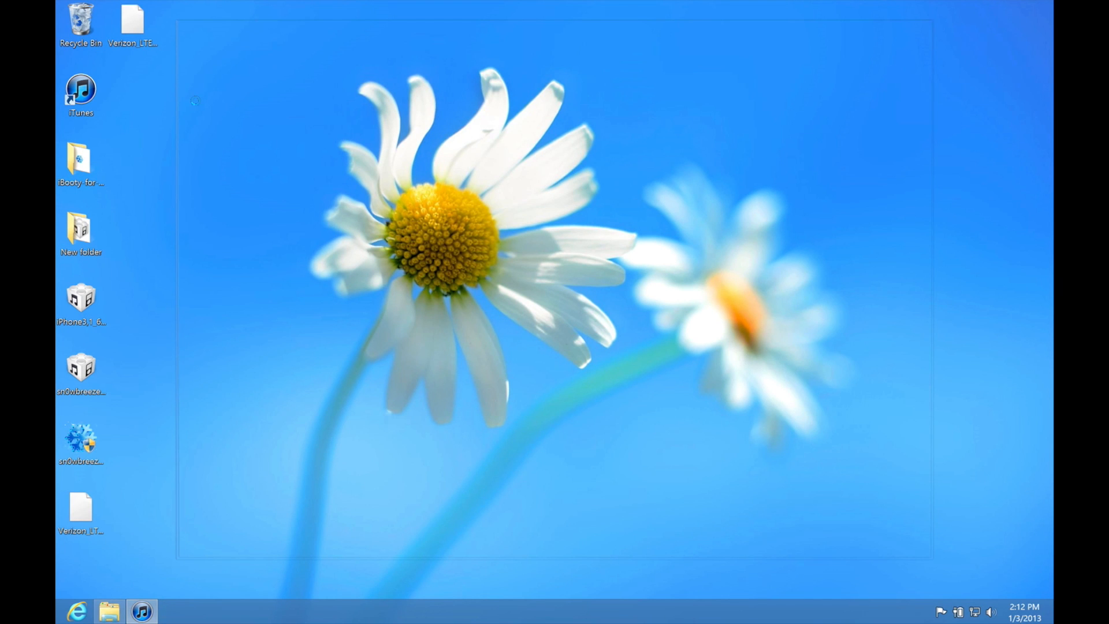
{"action": "double_click", "coordinate": [80, 89]}
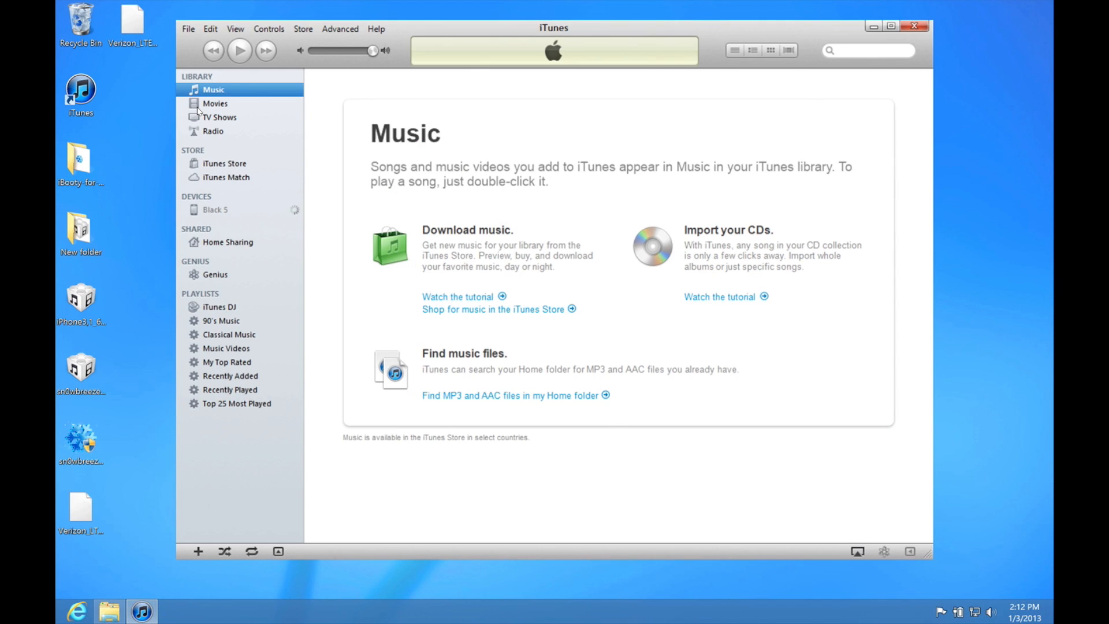
{"action": "left_click", "coordinate": [215, 209]}
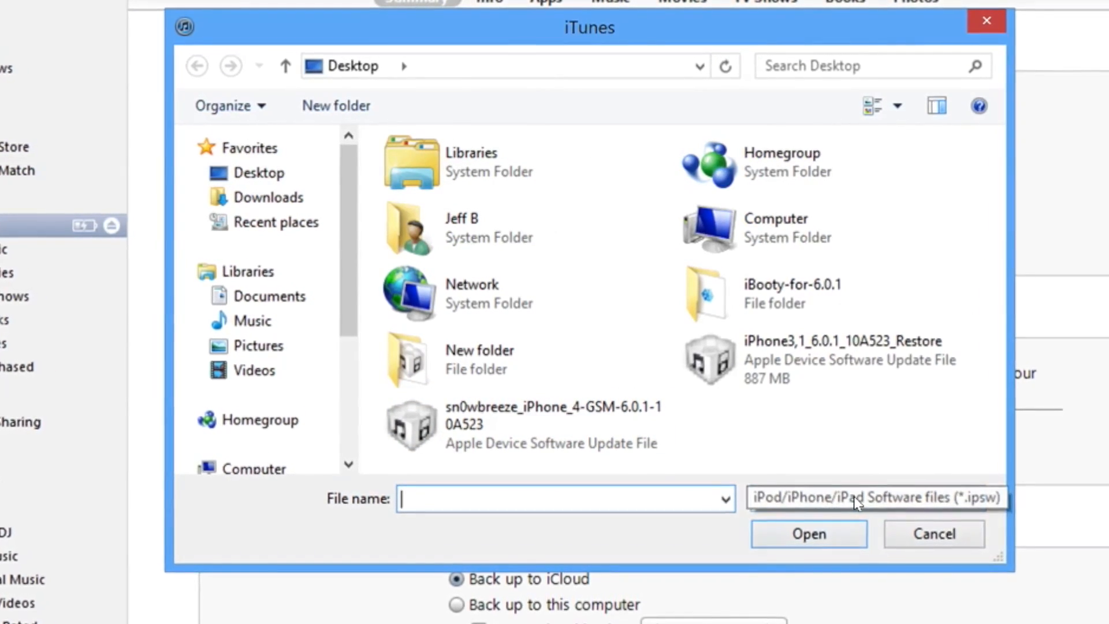
Filter to Carrier Configuration (*.ipcc) files and open Verizon_LTE_US_13.4.ipcc to install it
{"action": "left_click", "coordinate": [874, 497]}
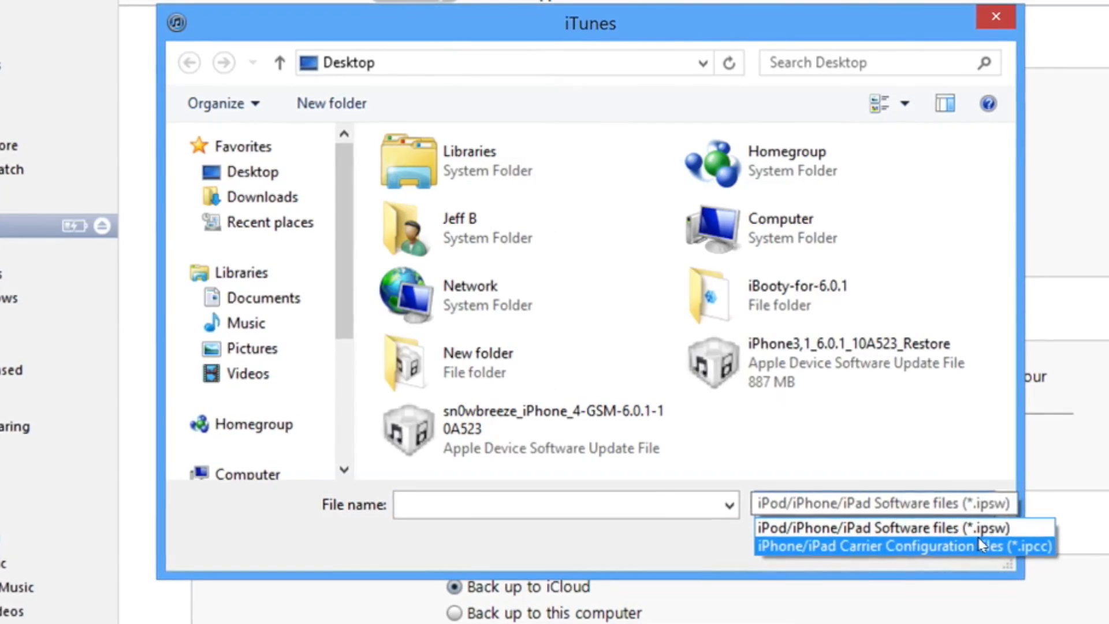
{"action": "left_click", "coordinate": [877, 545]}
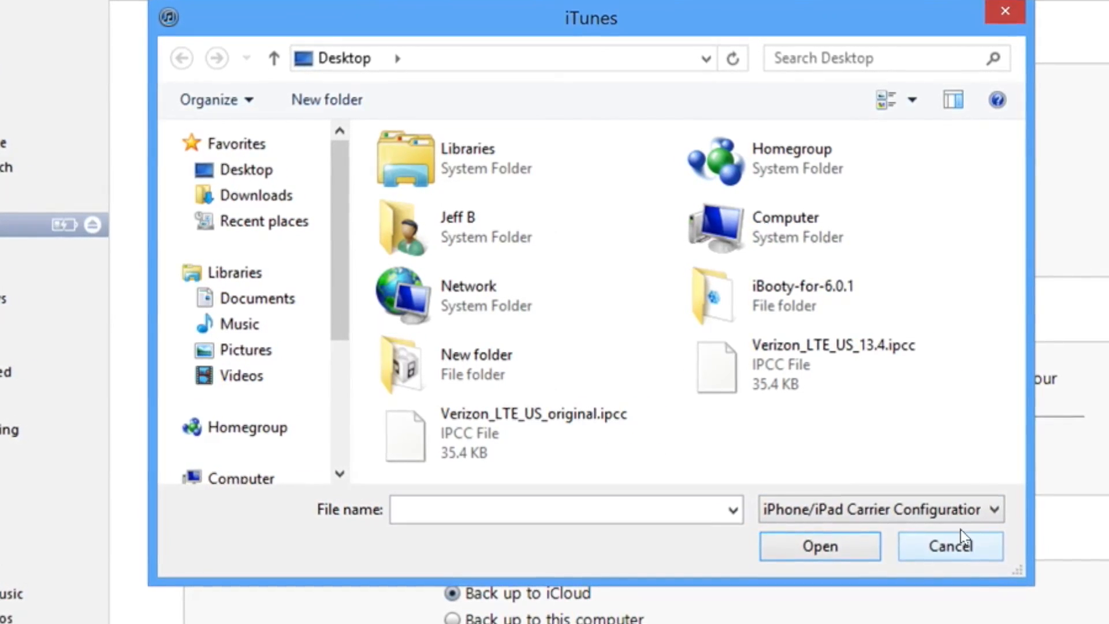
{"action": "left_click", "coordinate": [534, 433]}
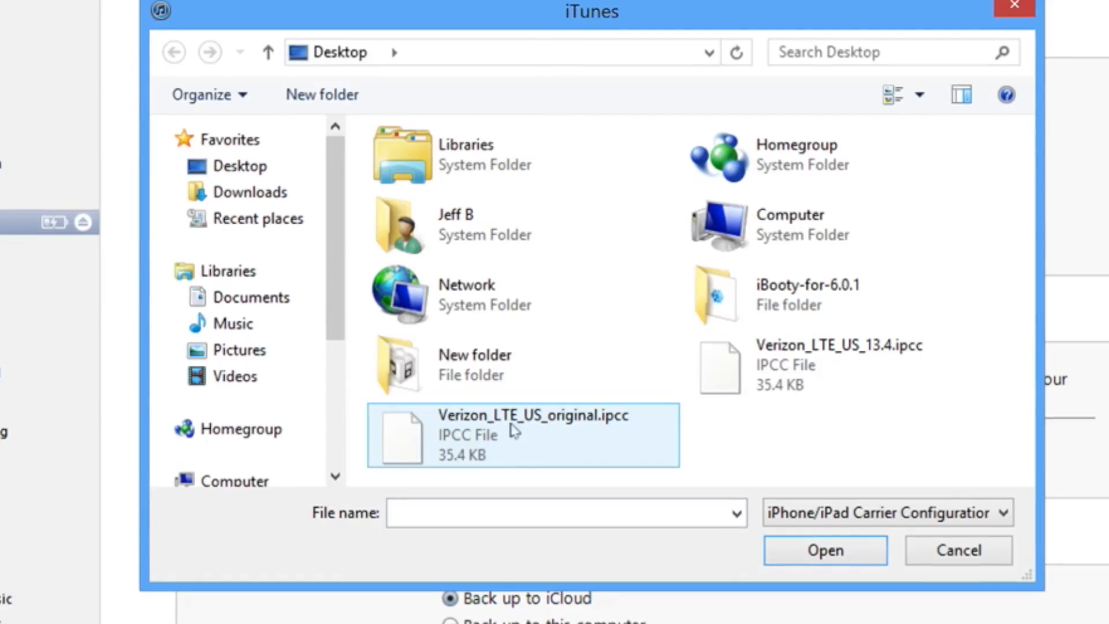
{"action": "mouse_move", "coordinate": [576, 439]}
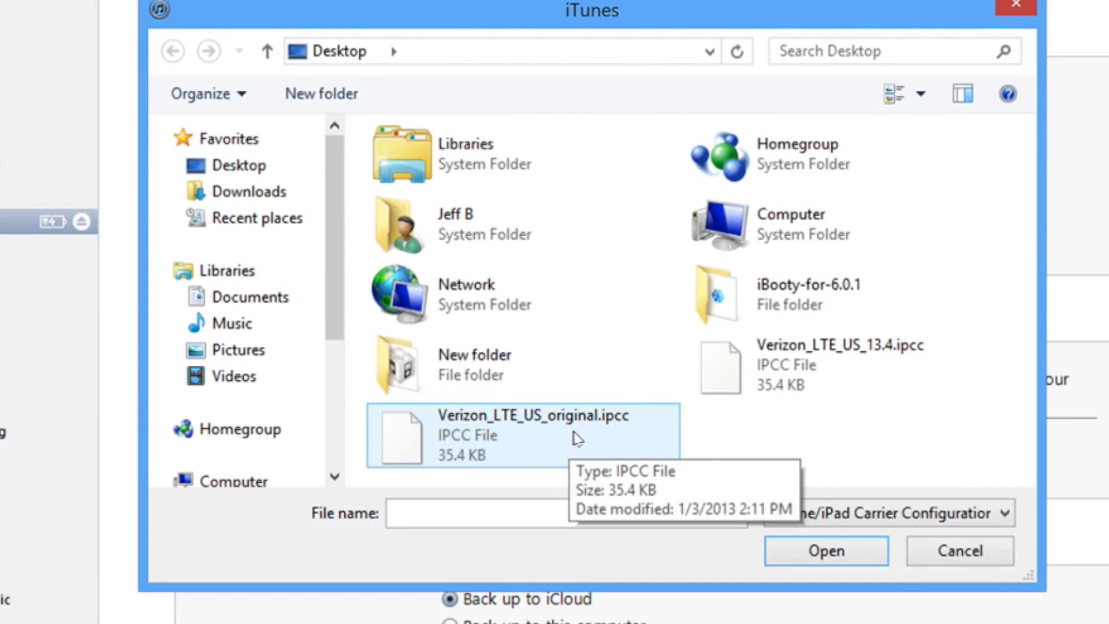
{"action": "left_click", "coordinate": [840, 364]}
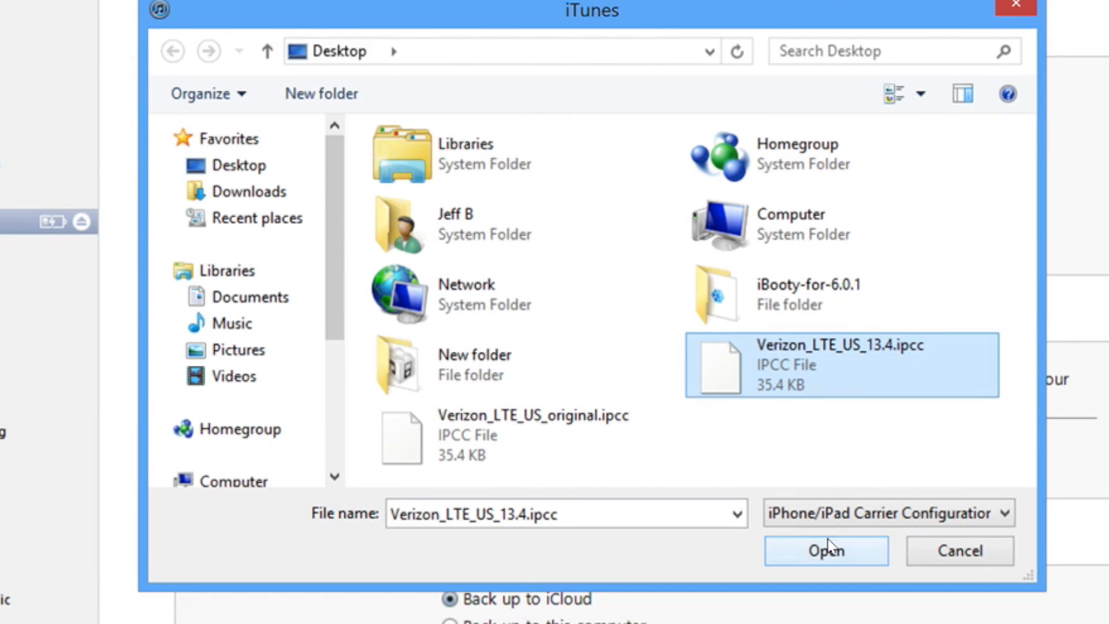
{"action": "left_click", "coordinate": [825, 549]}
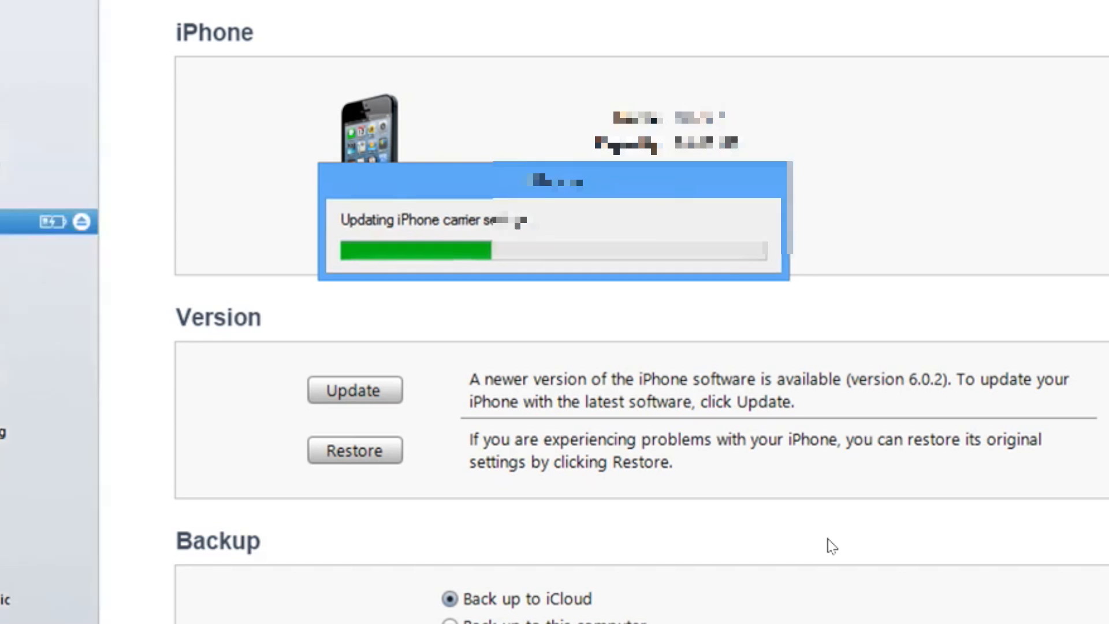